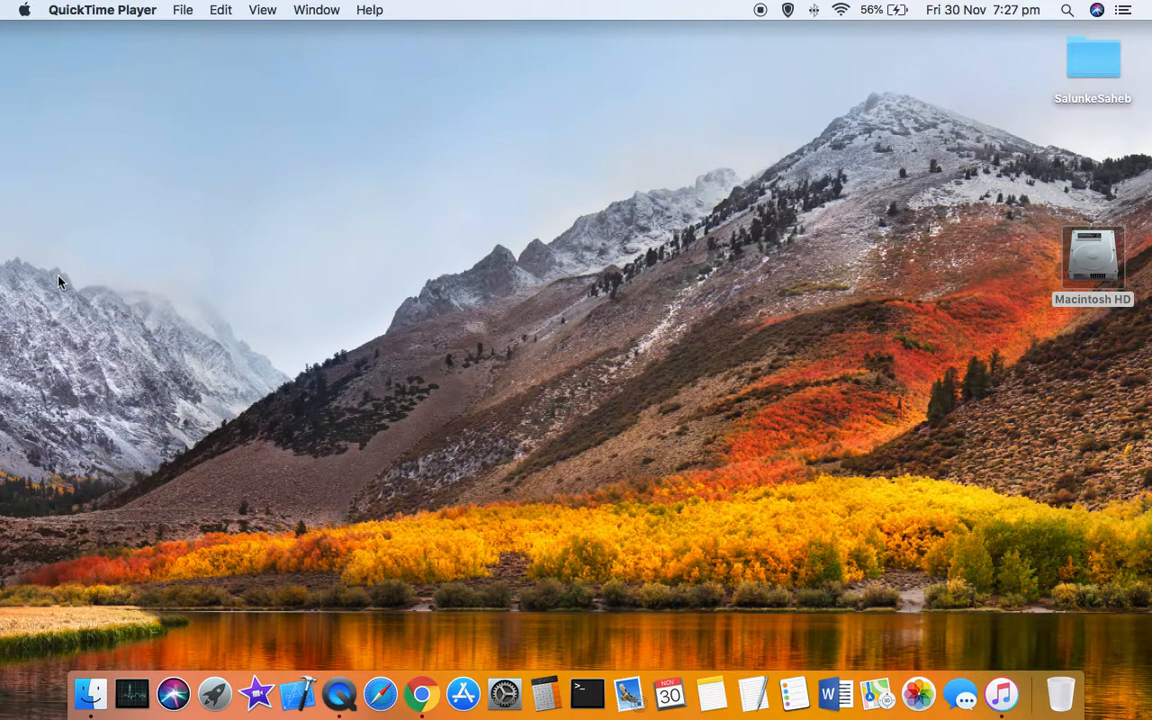
mouse_move(870, 582)
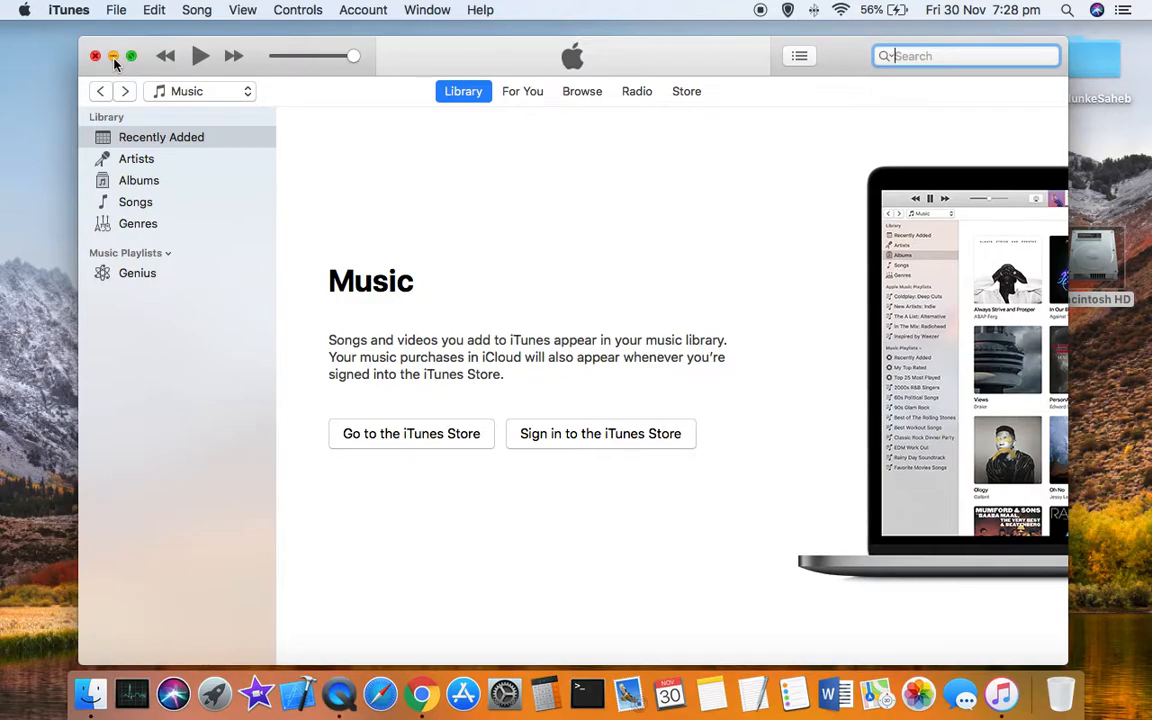
Minimize the iTunes Music library window to watch the Genie effect
left_click(96, 56)
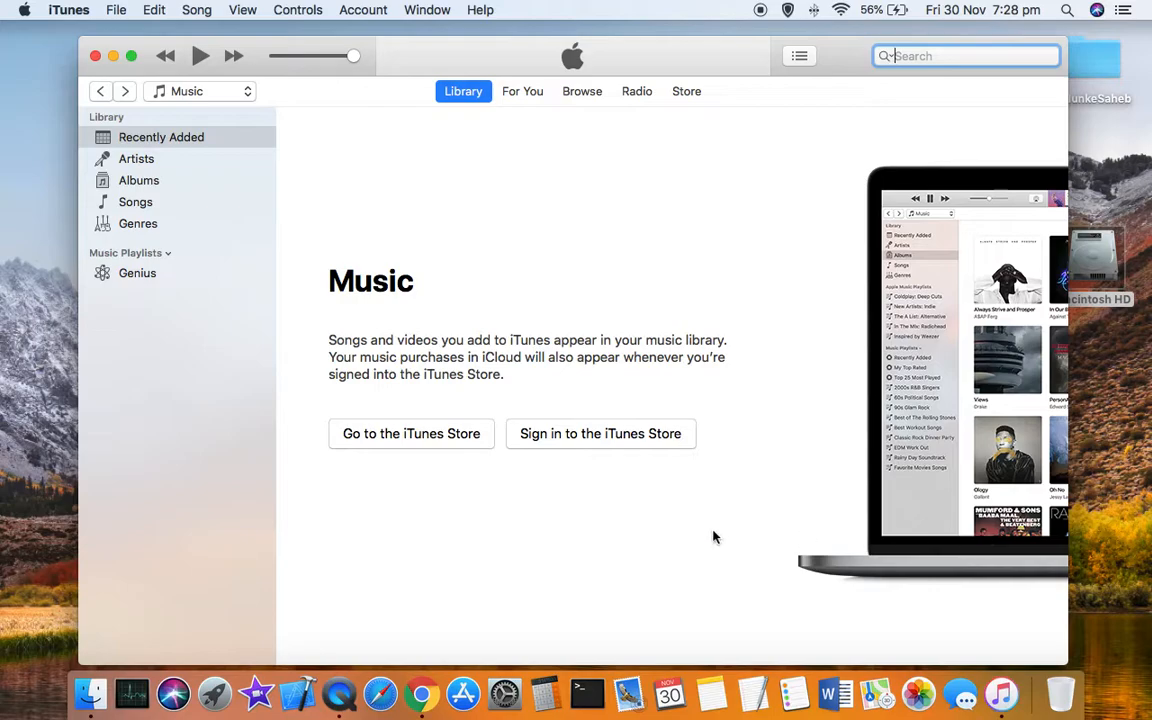
mouse_move(498, 688)
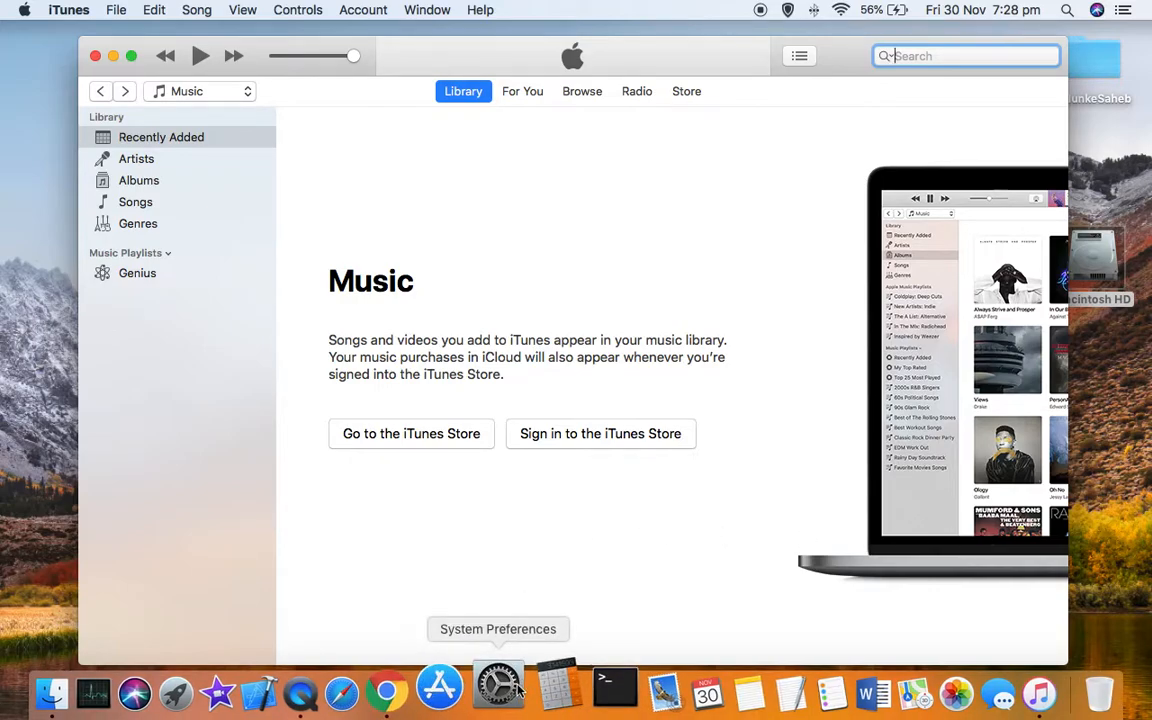
Open System Preferences and go to the Dock settings pane
left_click(498, 688)
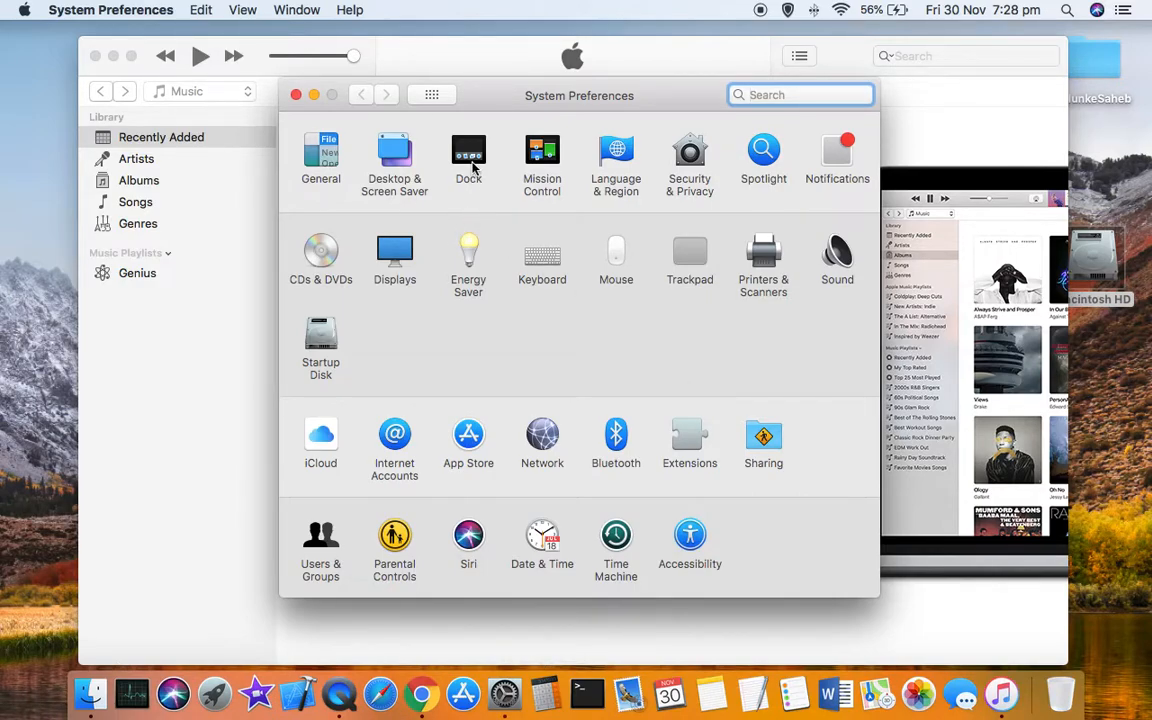
left_click(468, 156)
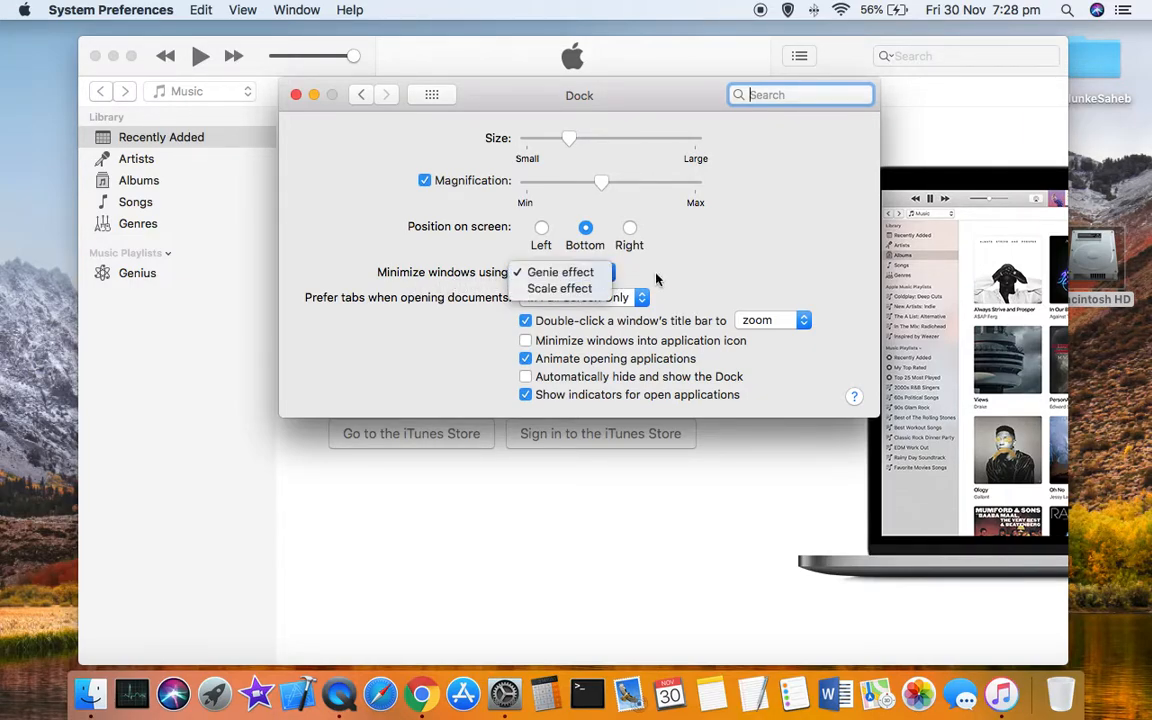
Switch 'Minimize windows using' to Scale effect to try it on iTunes
left_click(560, 272)
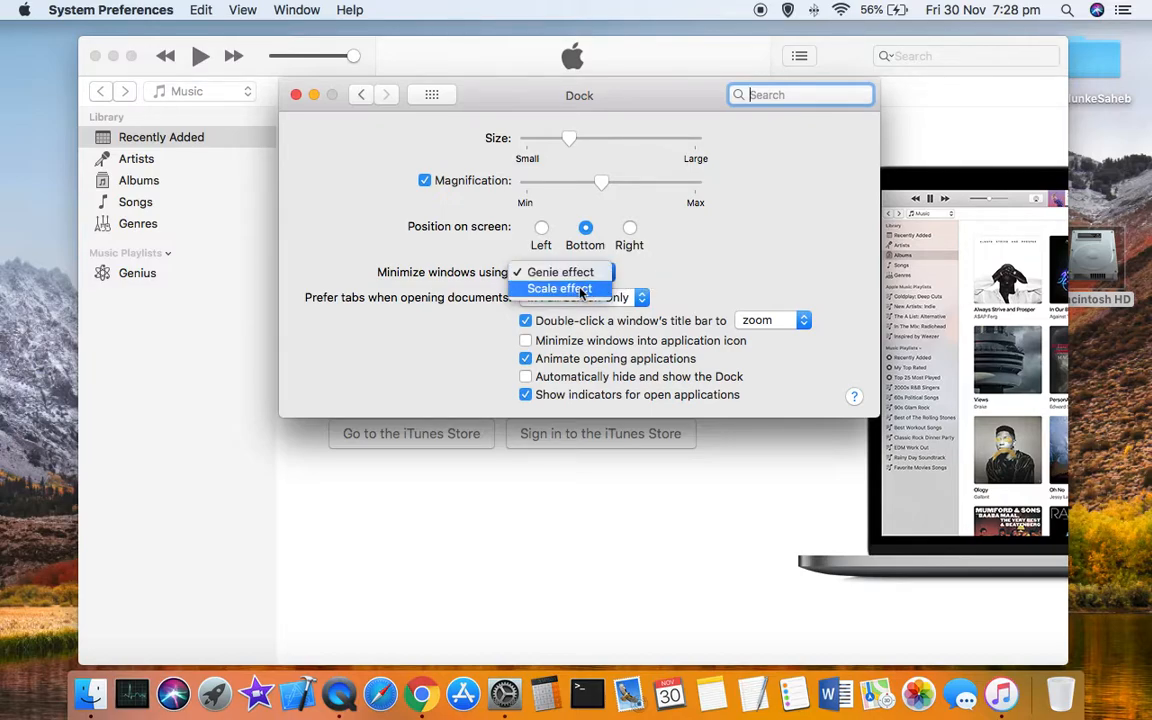
left_click(560, 288)
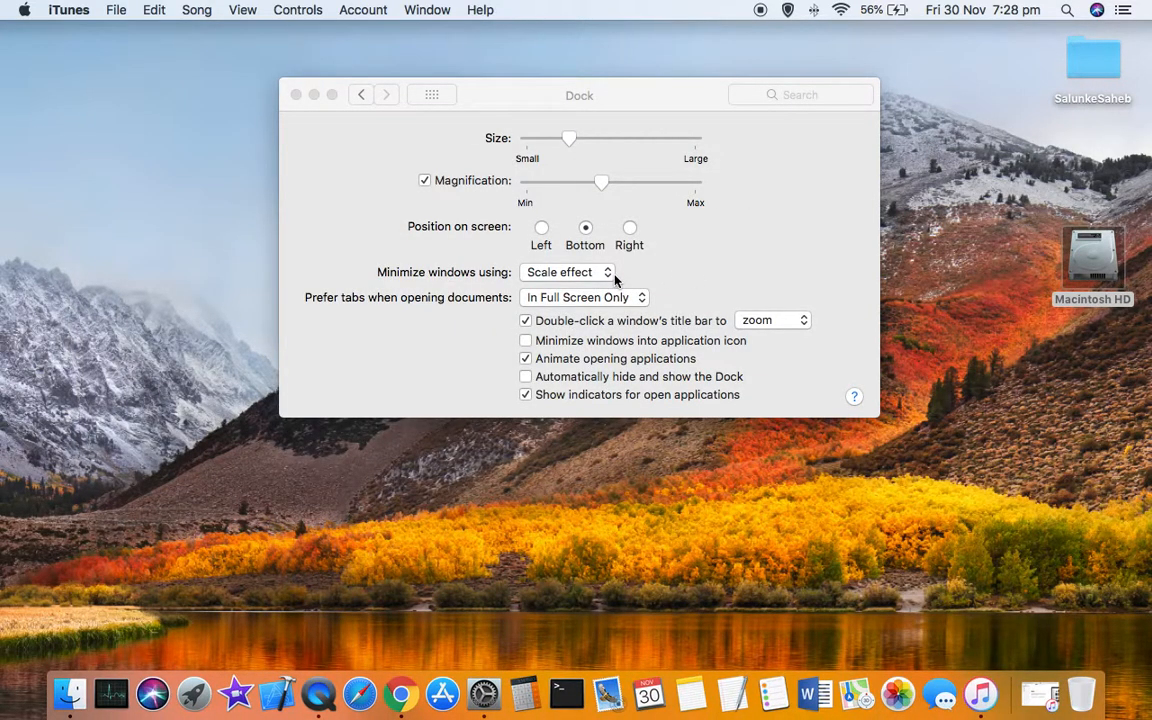
Set 'Minimize windows using' back to Genie effect and restore the iTunes window
left_click(568, 272)
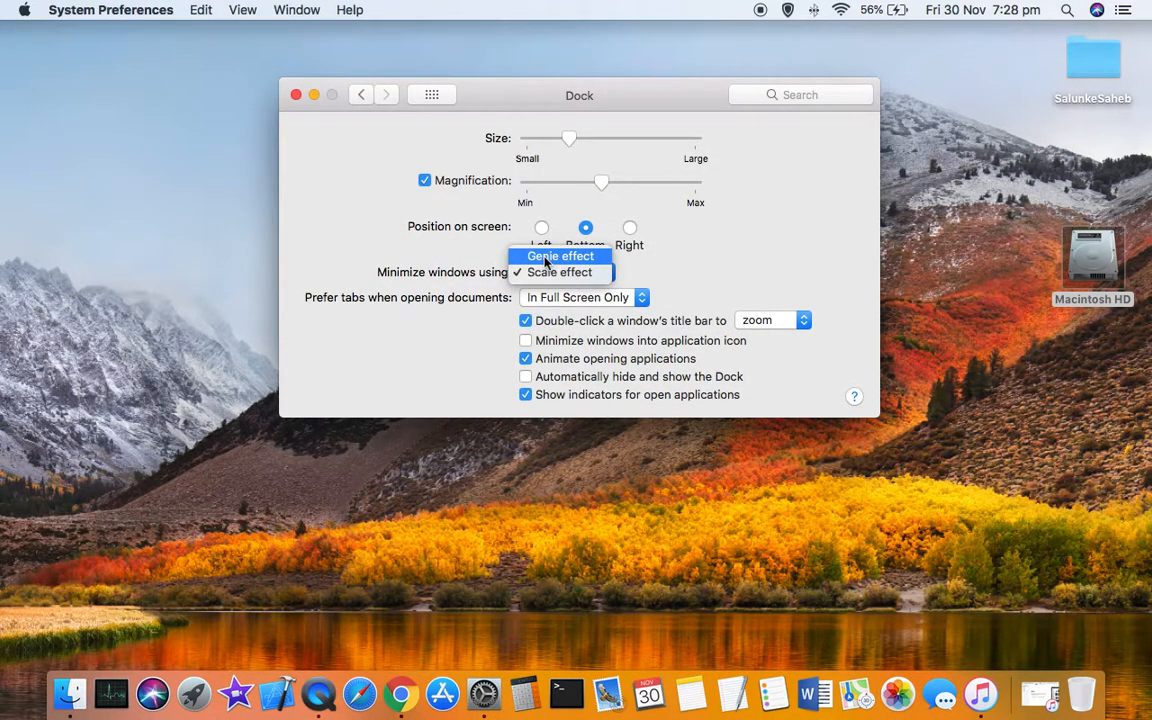
left_click(560, 256)
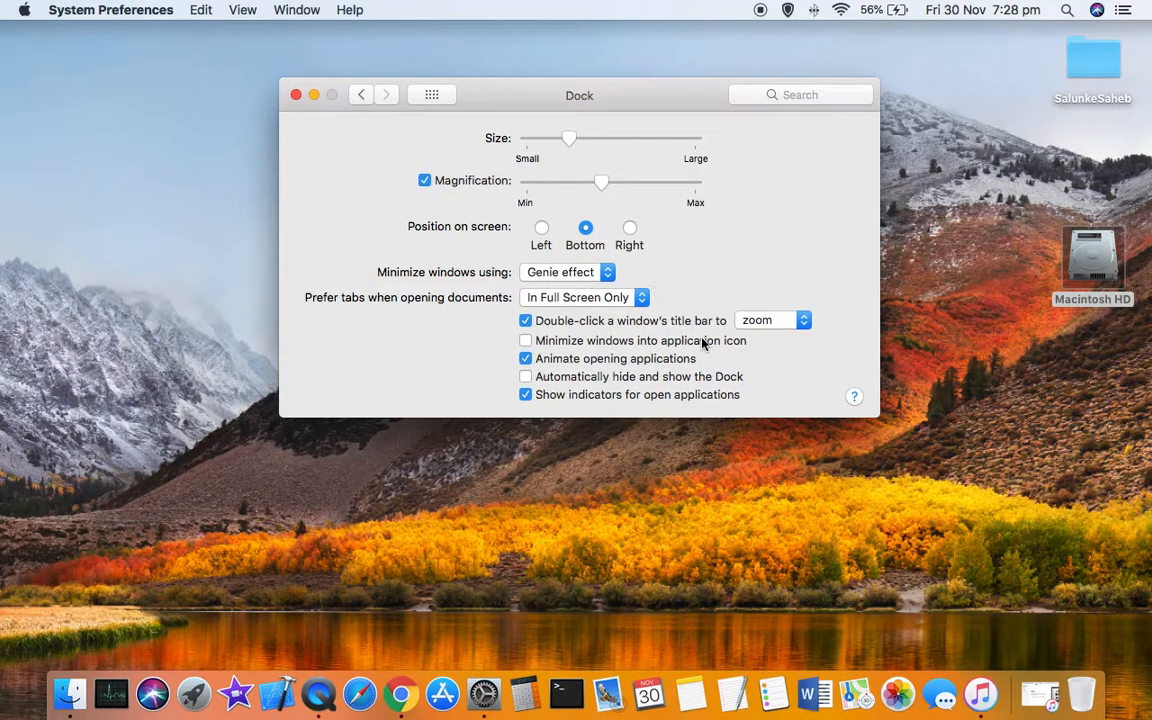
left_click(296, 94)
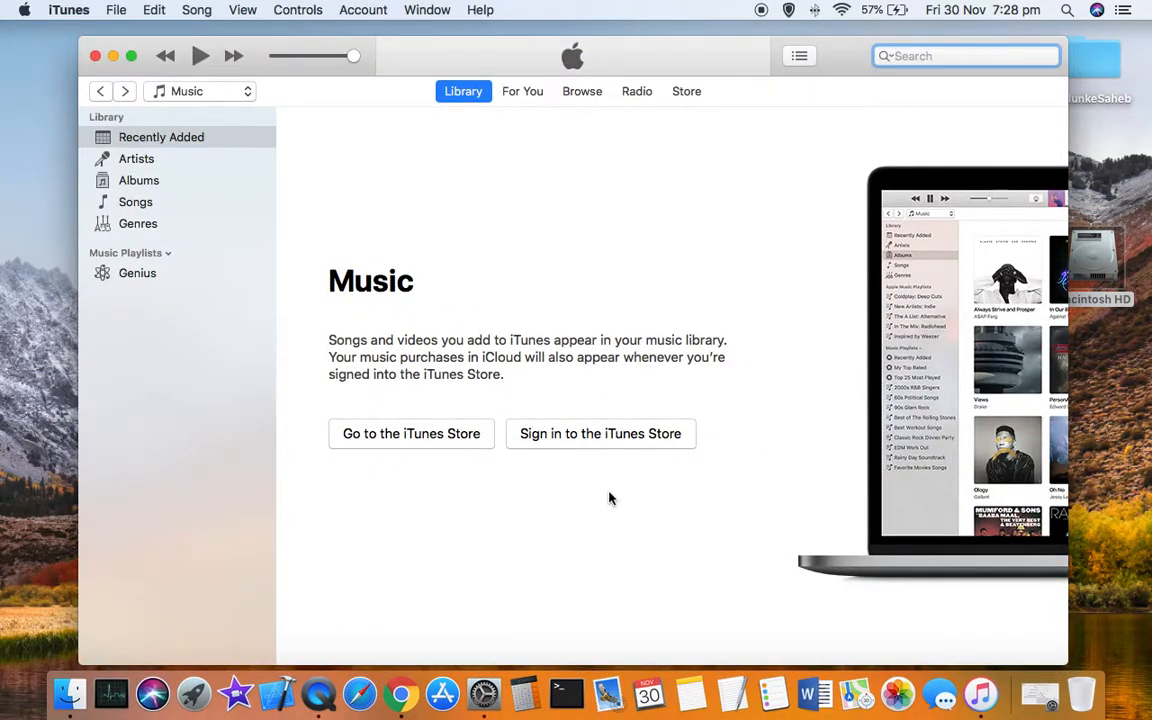
mouse_move(530, 308)
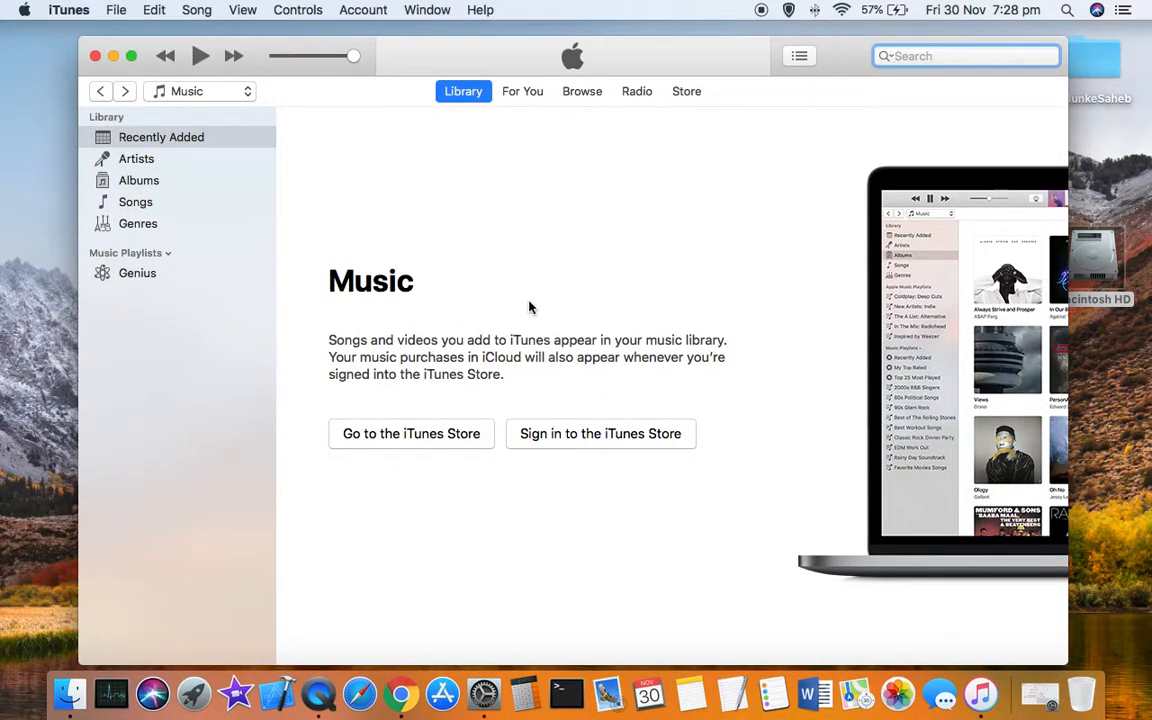